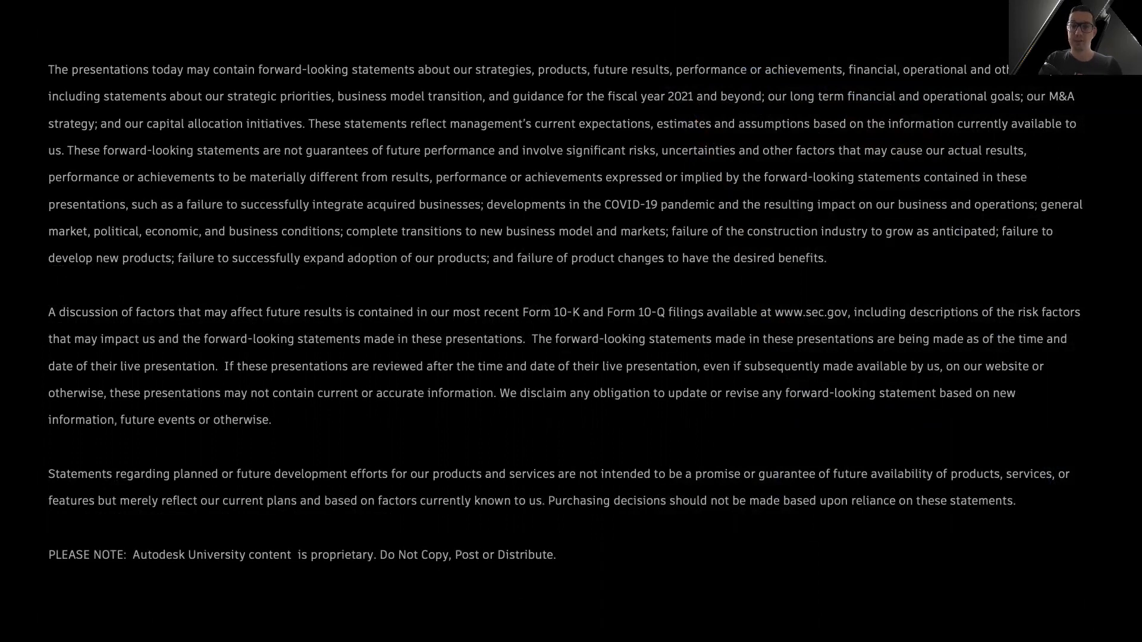
- Advance to the Objective slide and play its embedded demo adding circuit breakers and an end bracket
key("right")
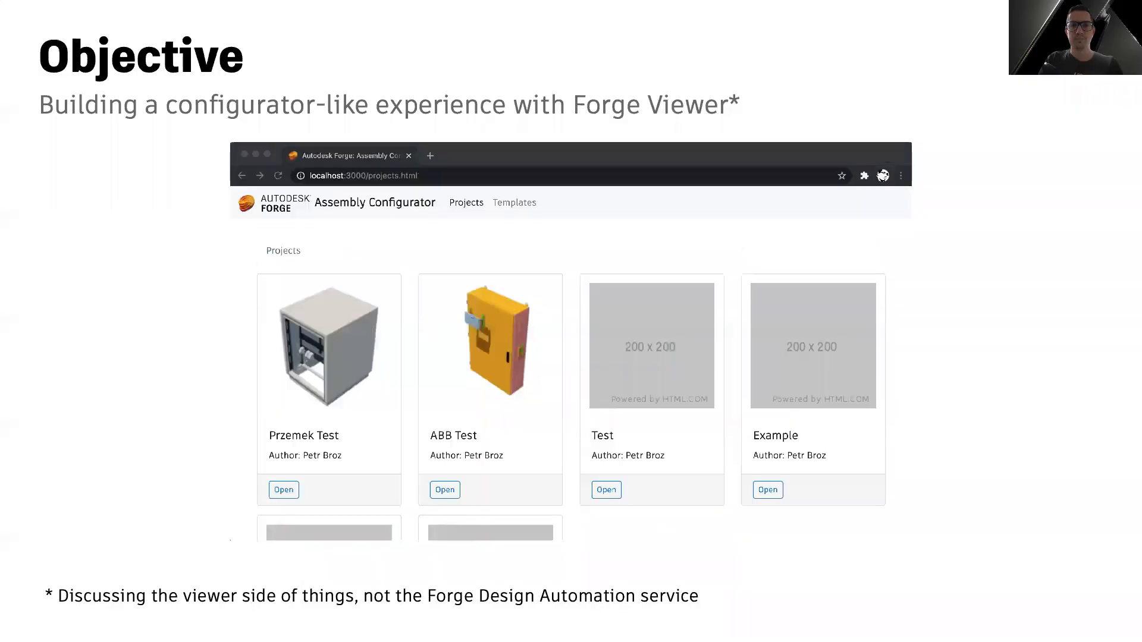
left_click(605, 489)
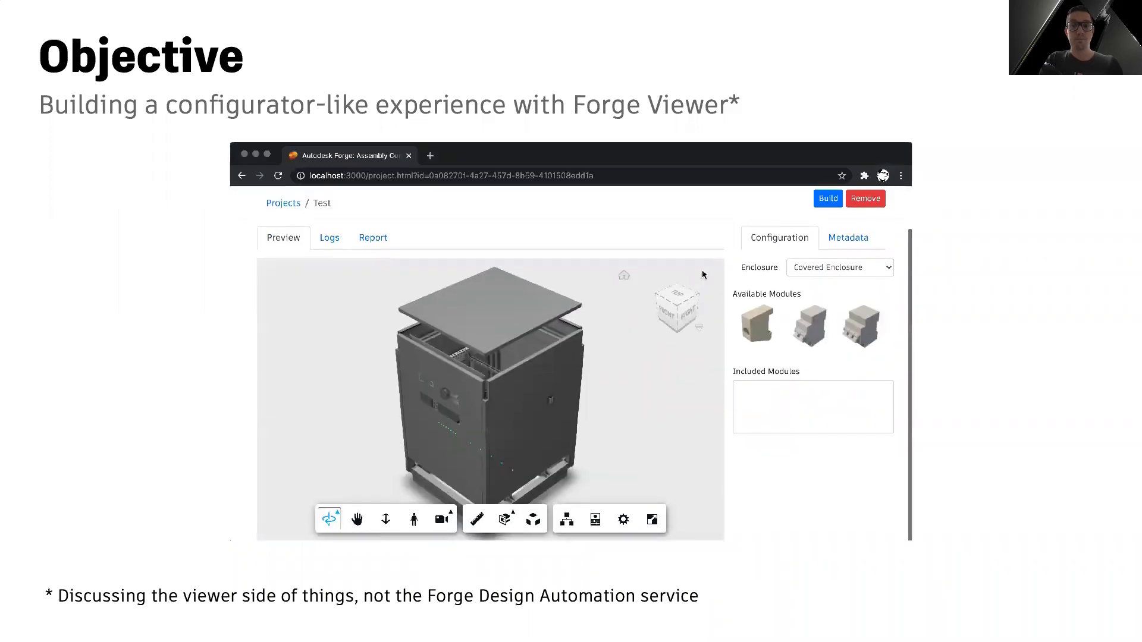
left_click(839, 268)
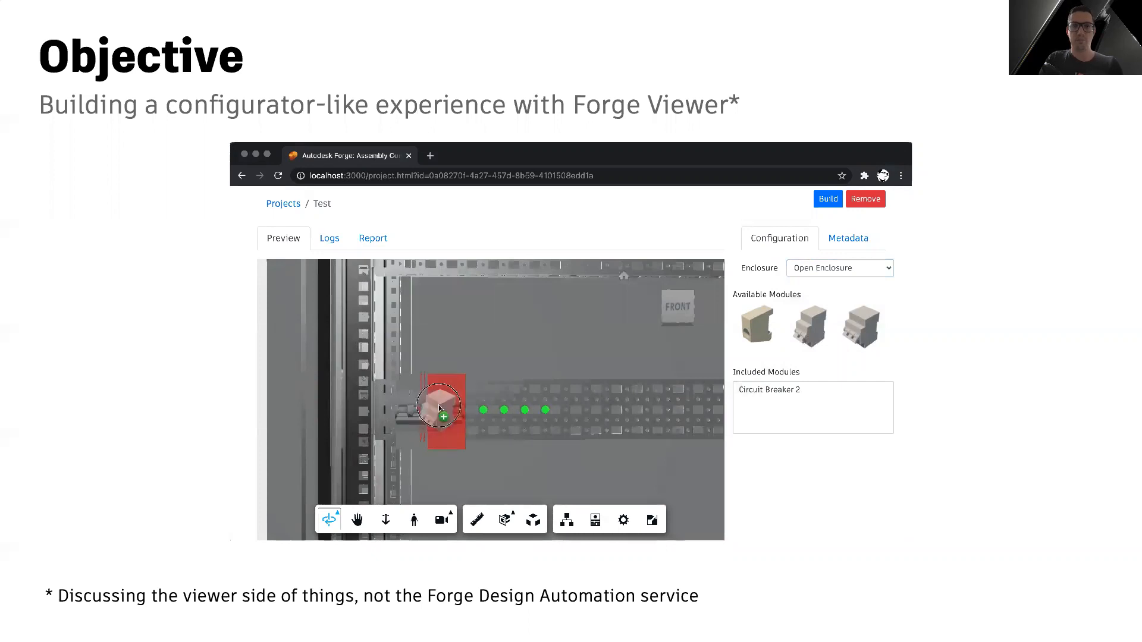
left_click(756, 326)
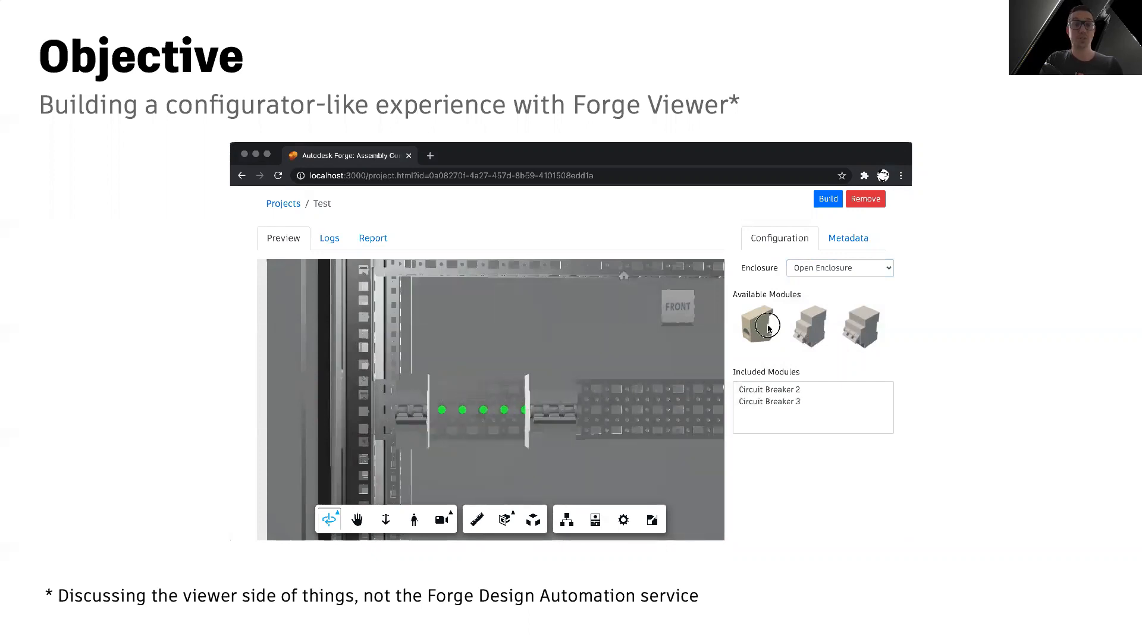
left_click(757, 326)
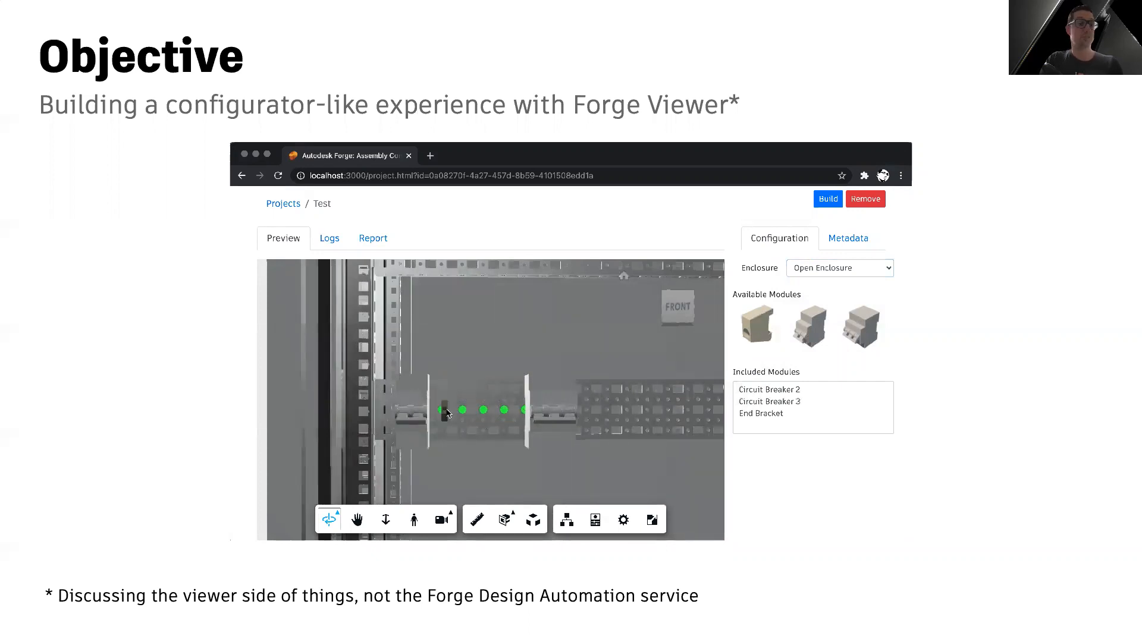